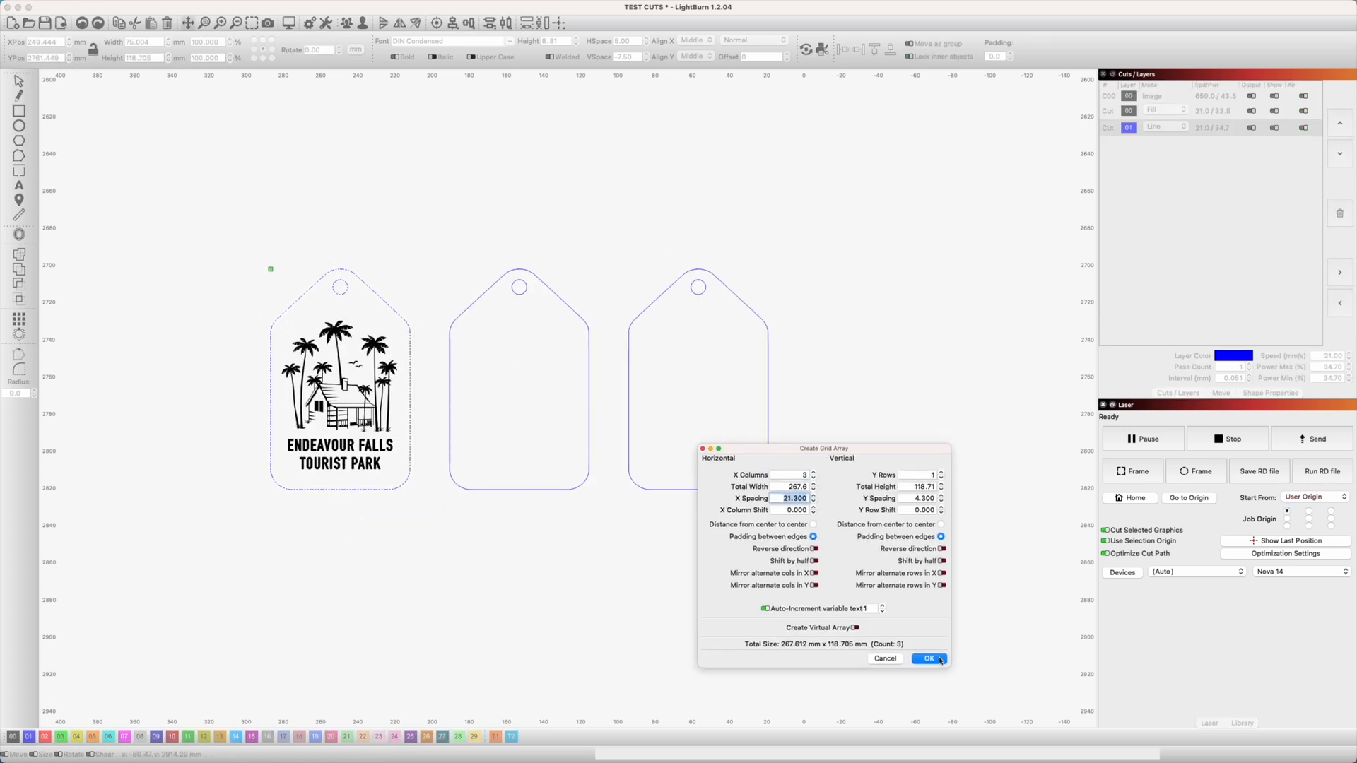
Create the three-tag array, check the outline layer's cut settings, and confirm the job filename
{"action": "left_click", "coordinate": [925, 659]}
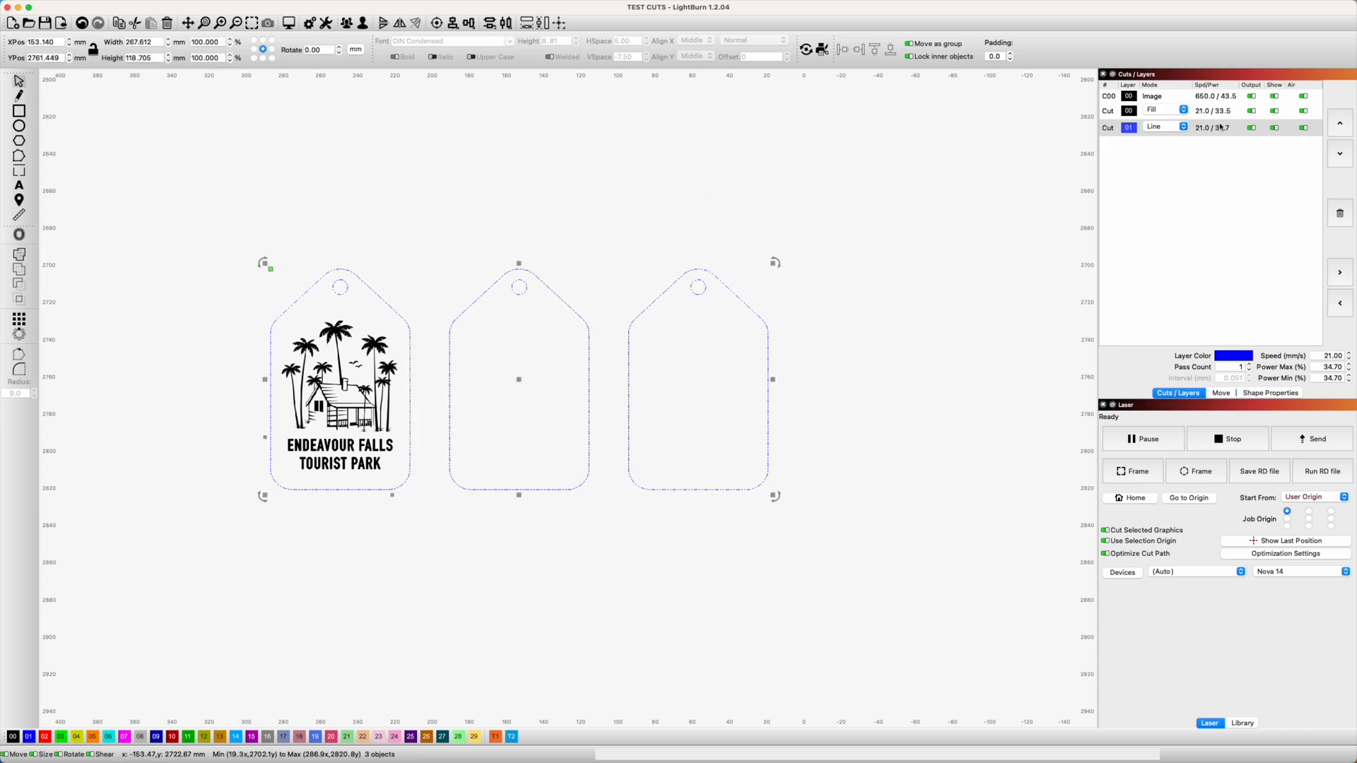
{"action": "double_click", "coordinate": [1106, 127]}
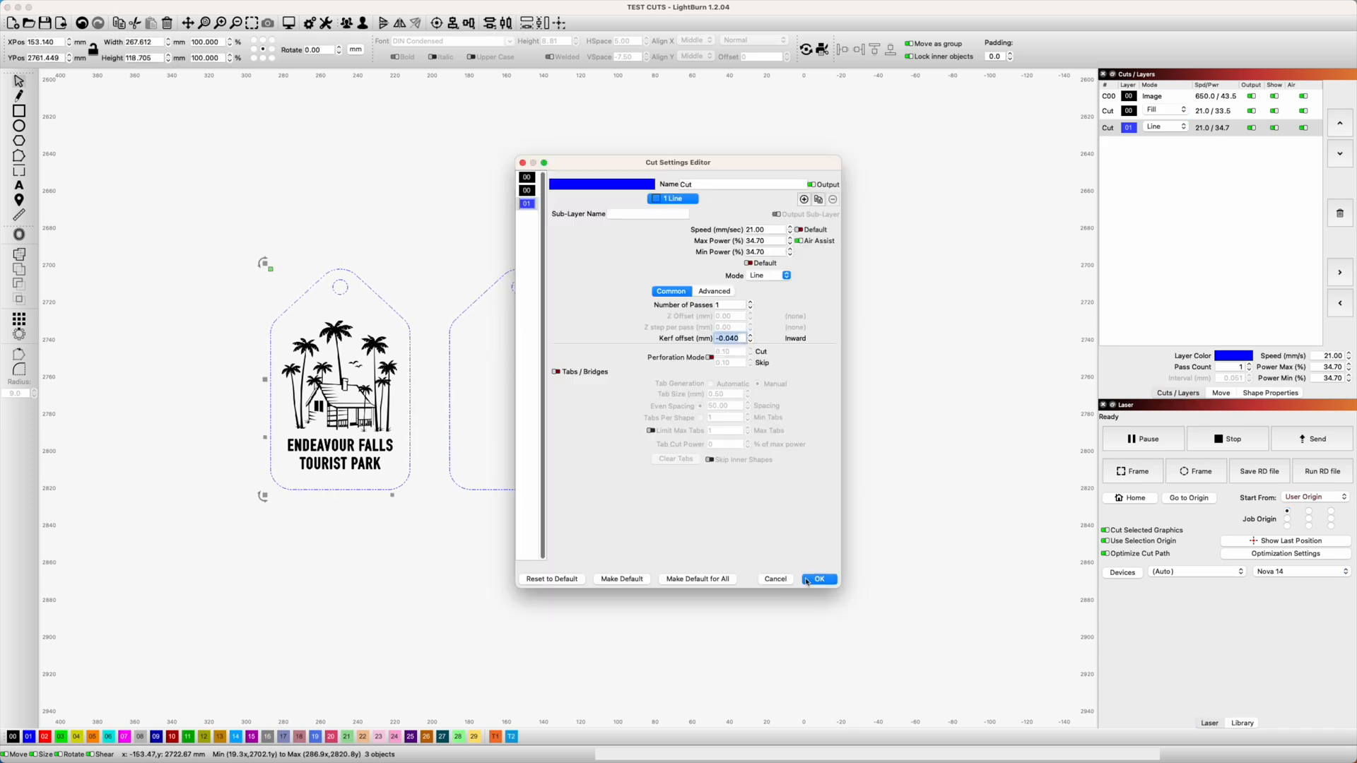
{"action": "left_click", "coordinate": [817, 579]}
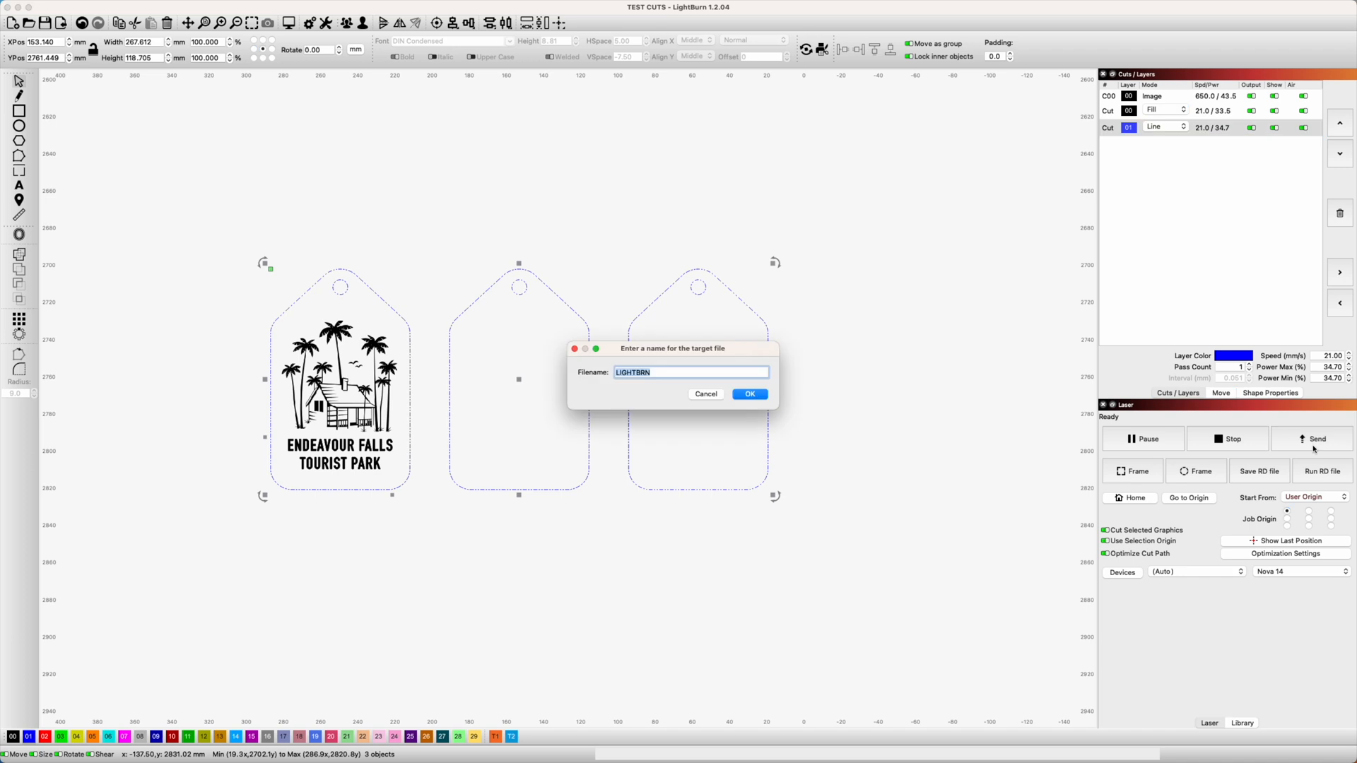
{"action": "left_click", "coordinate": [748, 394]}
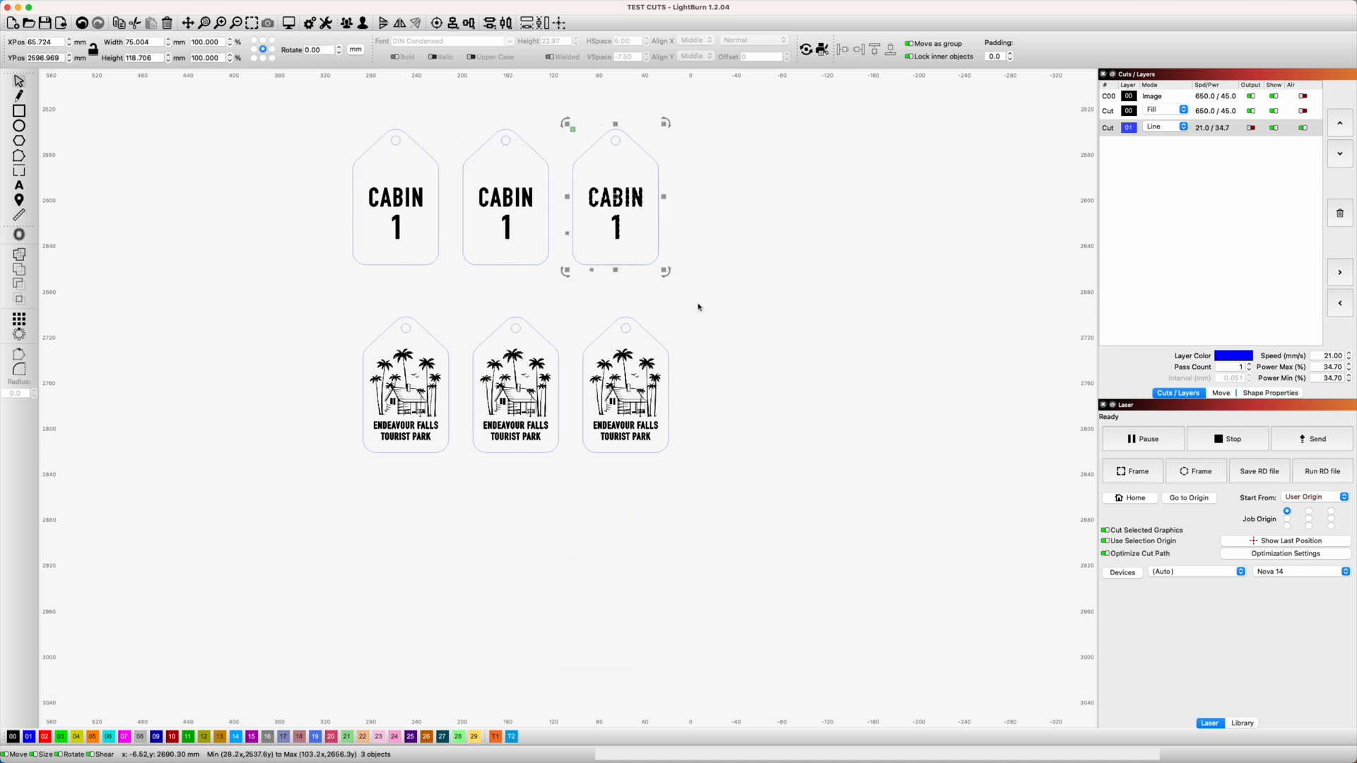
Deselect the three CABIN 1 tags above the park tags
{"action": "left_click", "coordinate": [882, 296]}
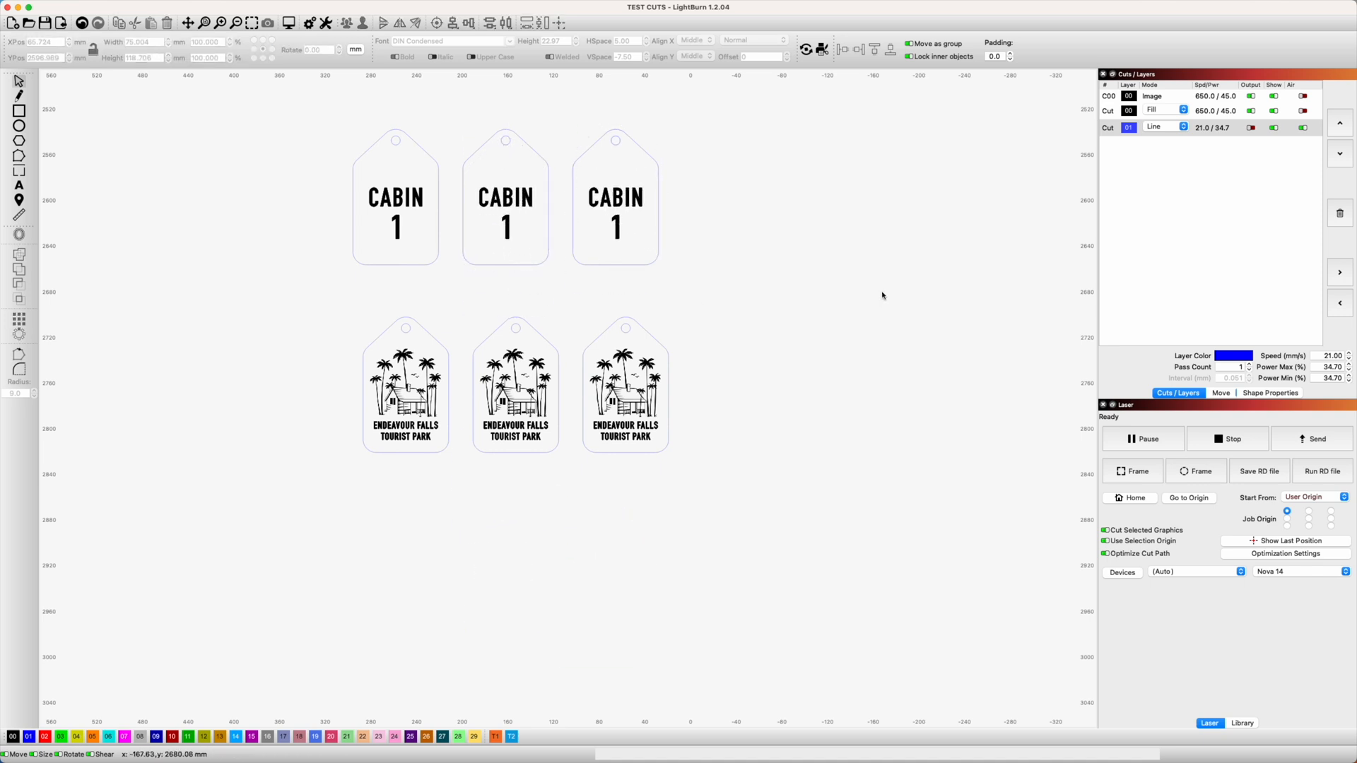